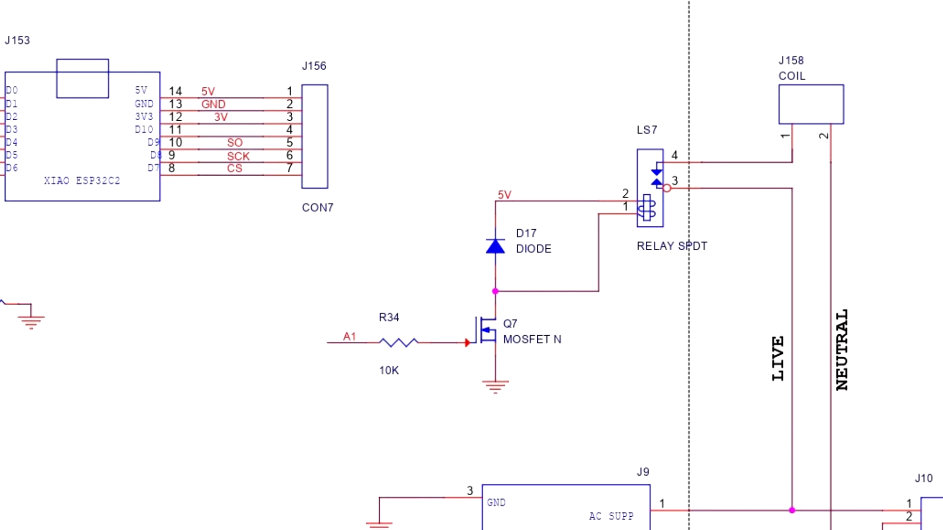
pyautogui.scroll(-3)
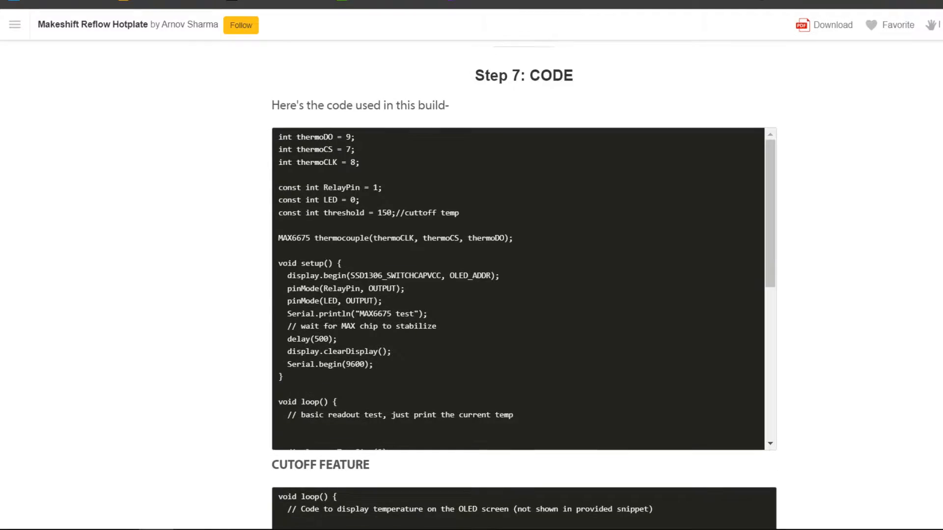
pyautogui.scroll(-3)
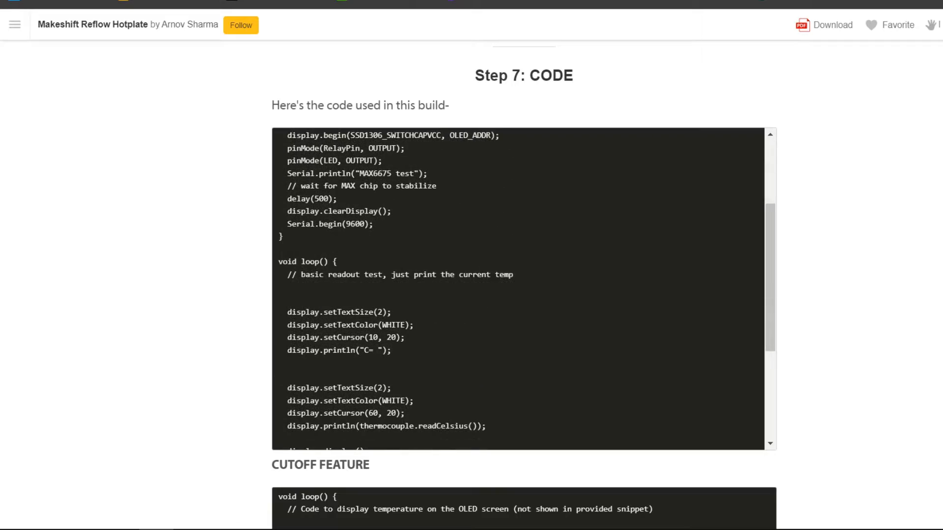
pyautogui.scroll(-3)
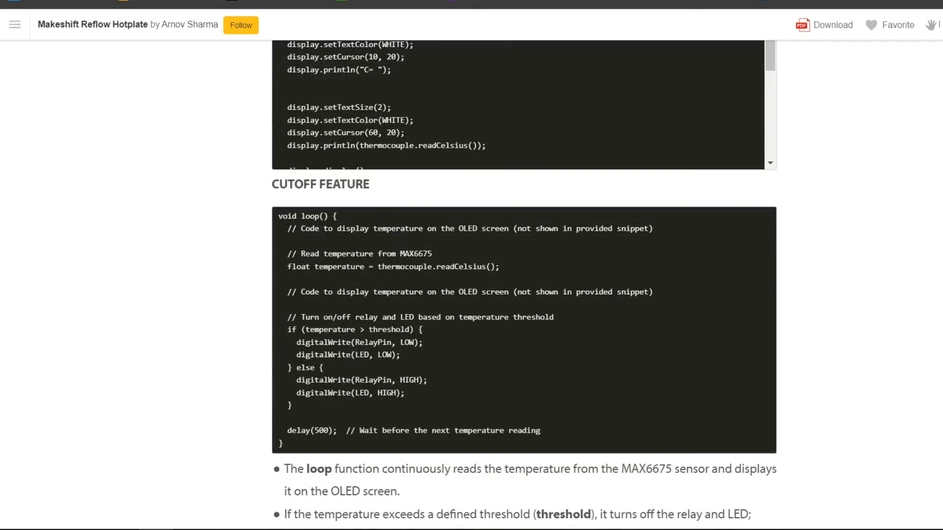